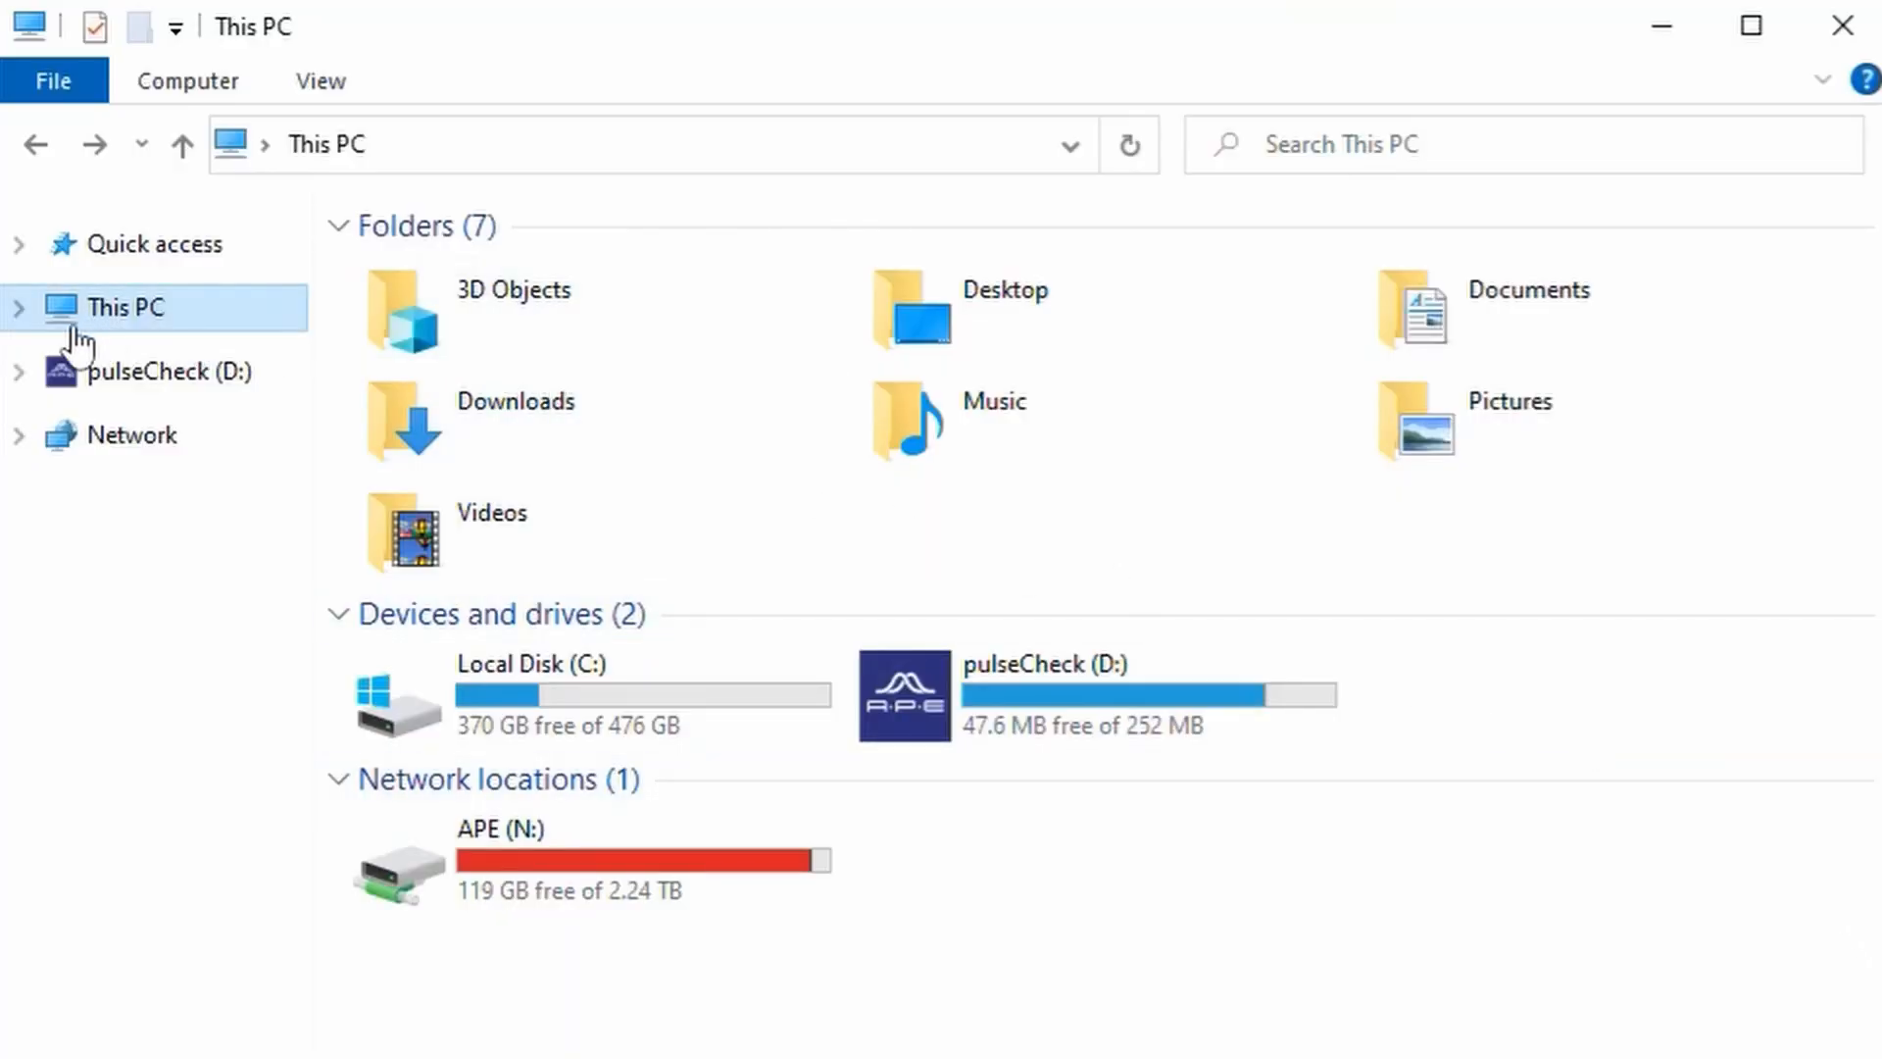
Step: Launch pulseCheck.exe from the pulseCheck (E:) drive in the VM's Explorer
double_click(160, 371)
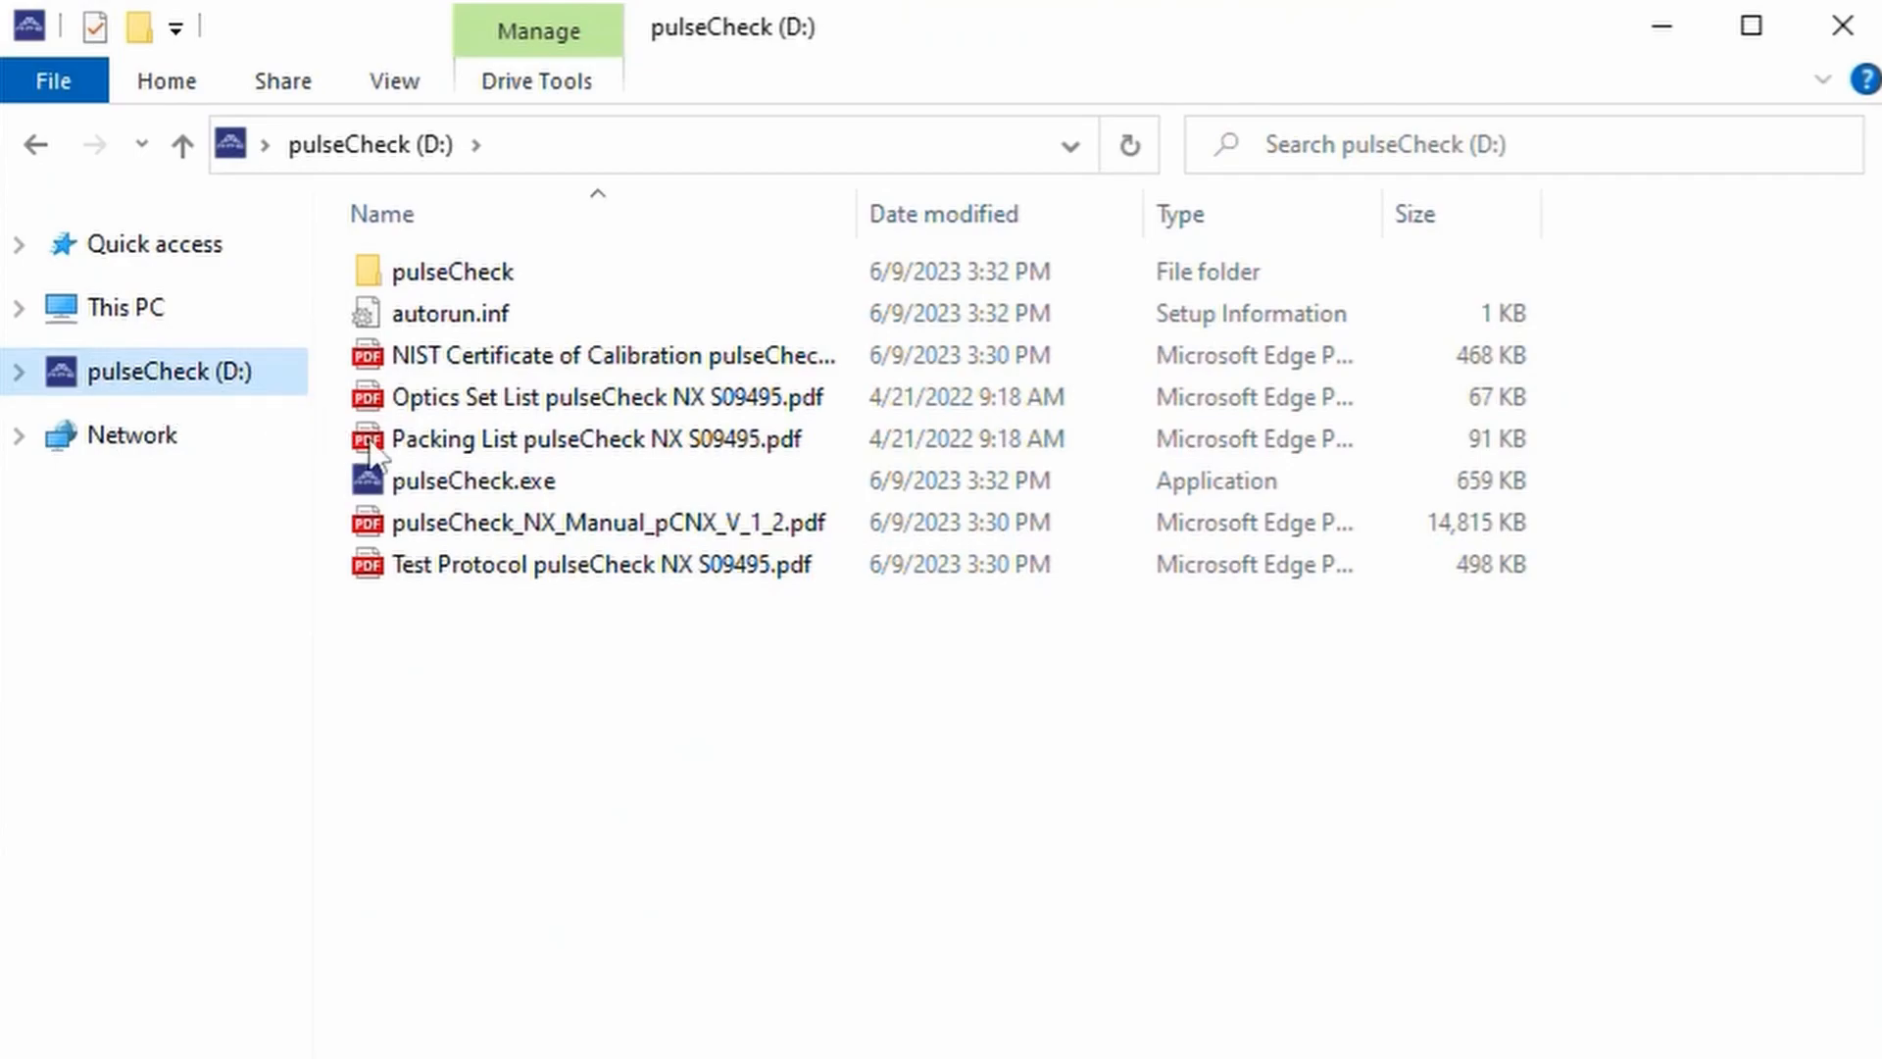
click(117, 309)
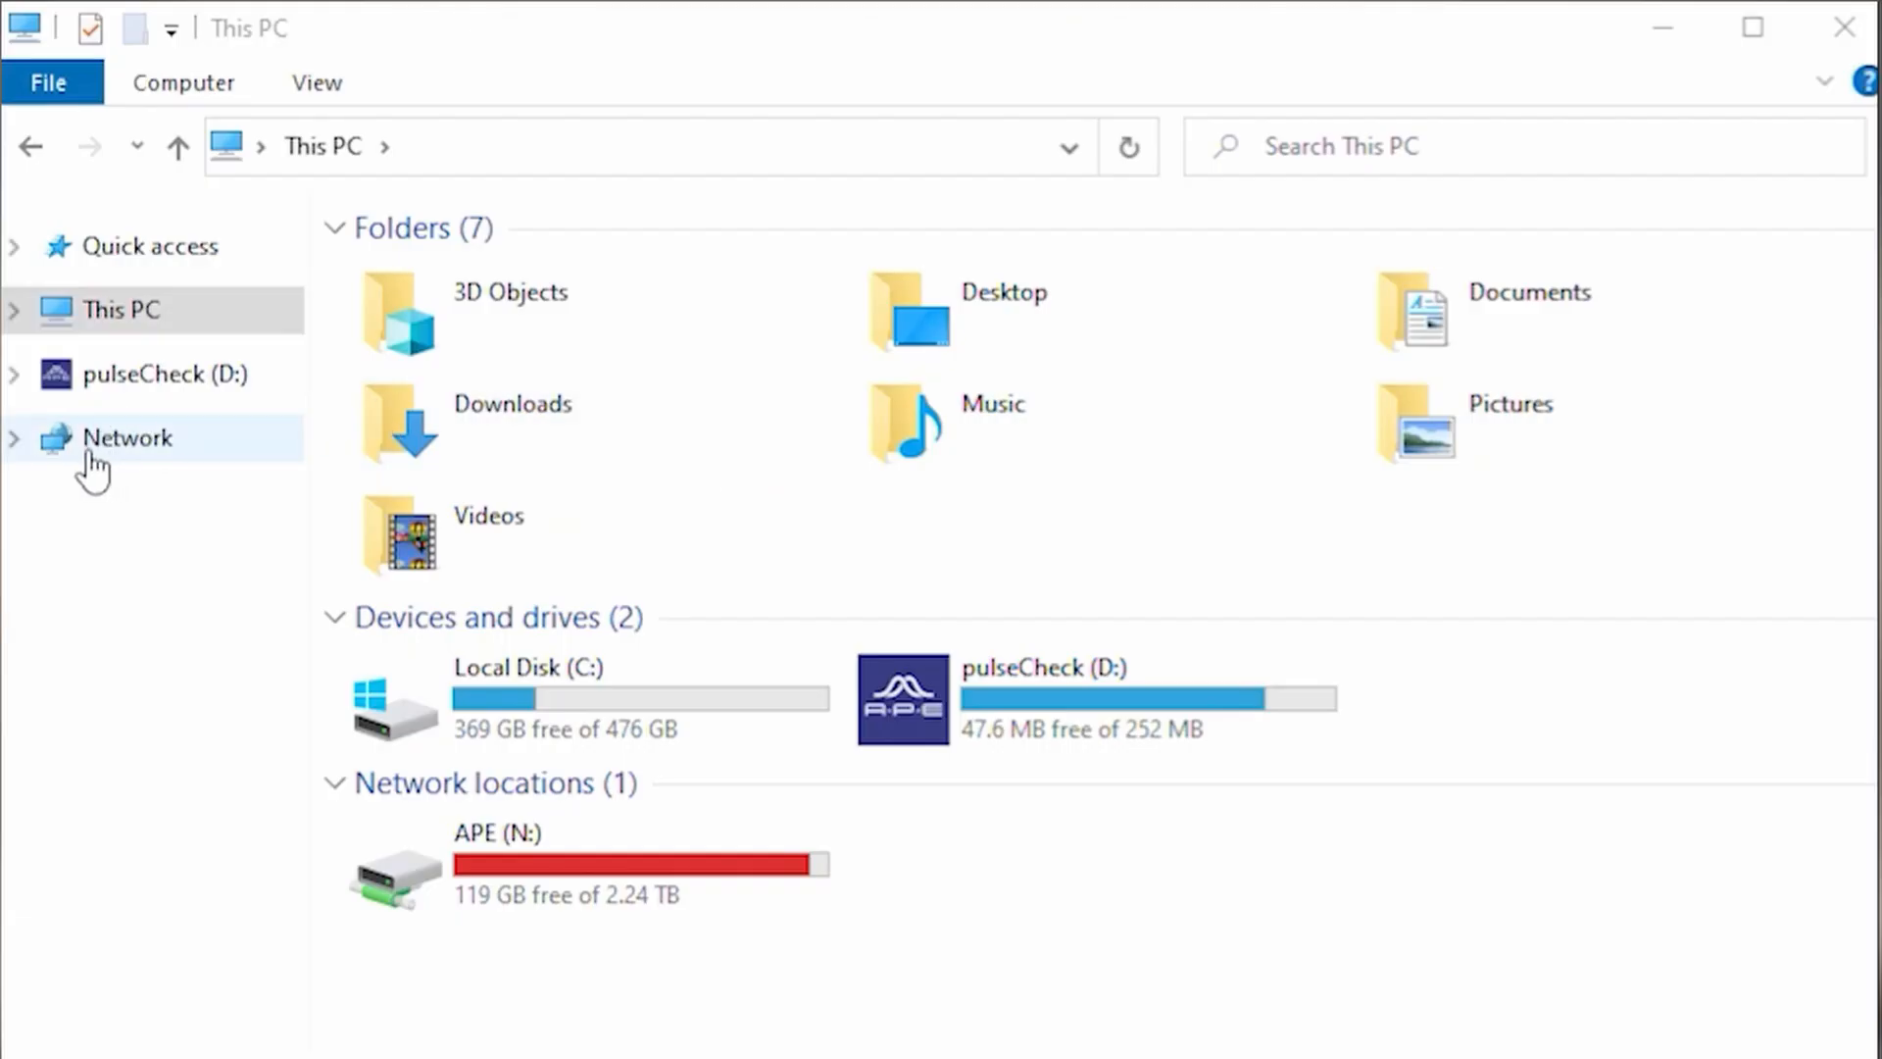
click(128, 437)
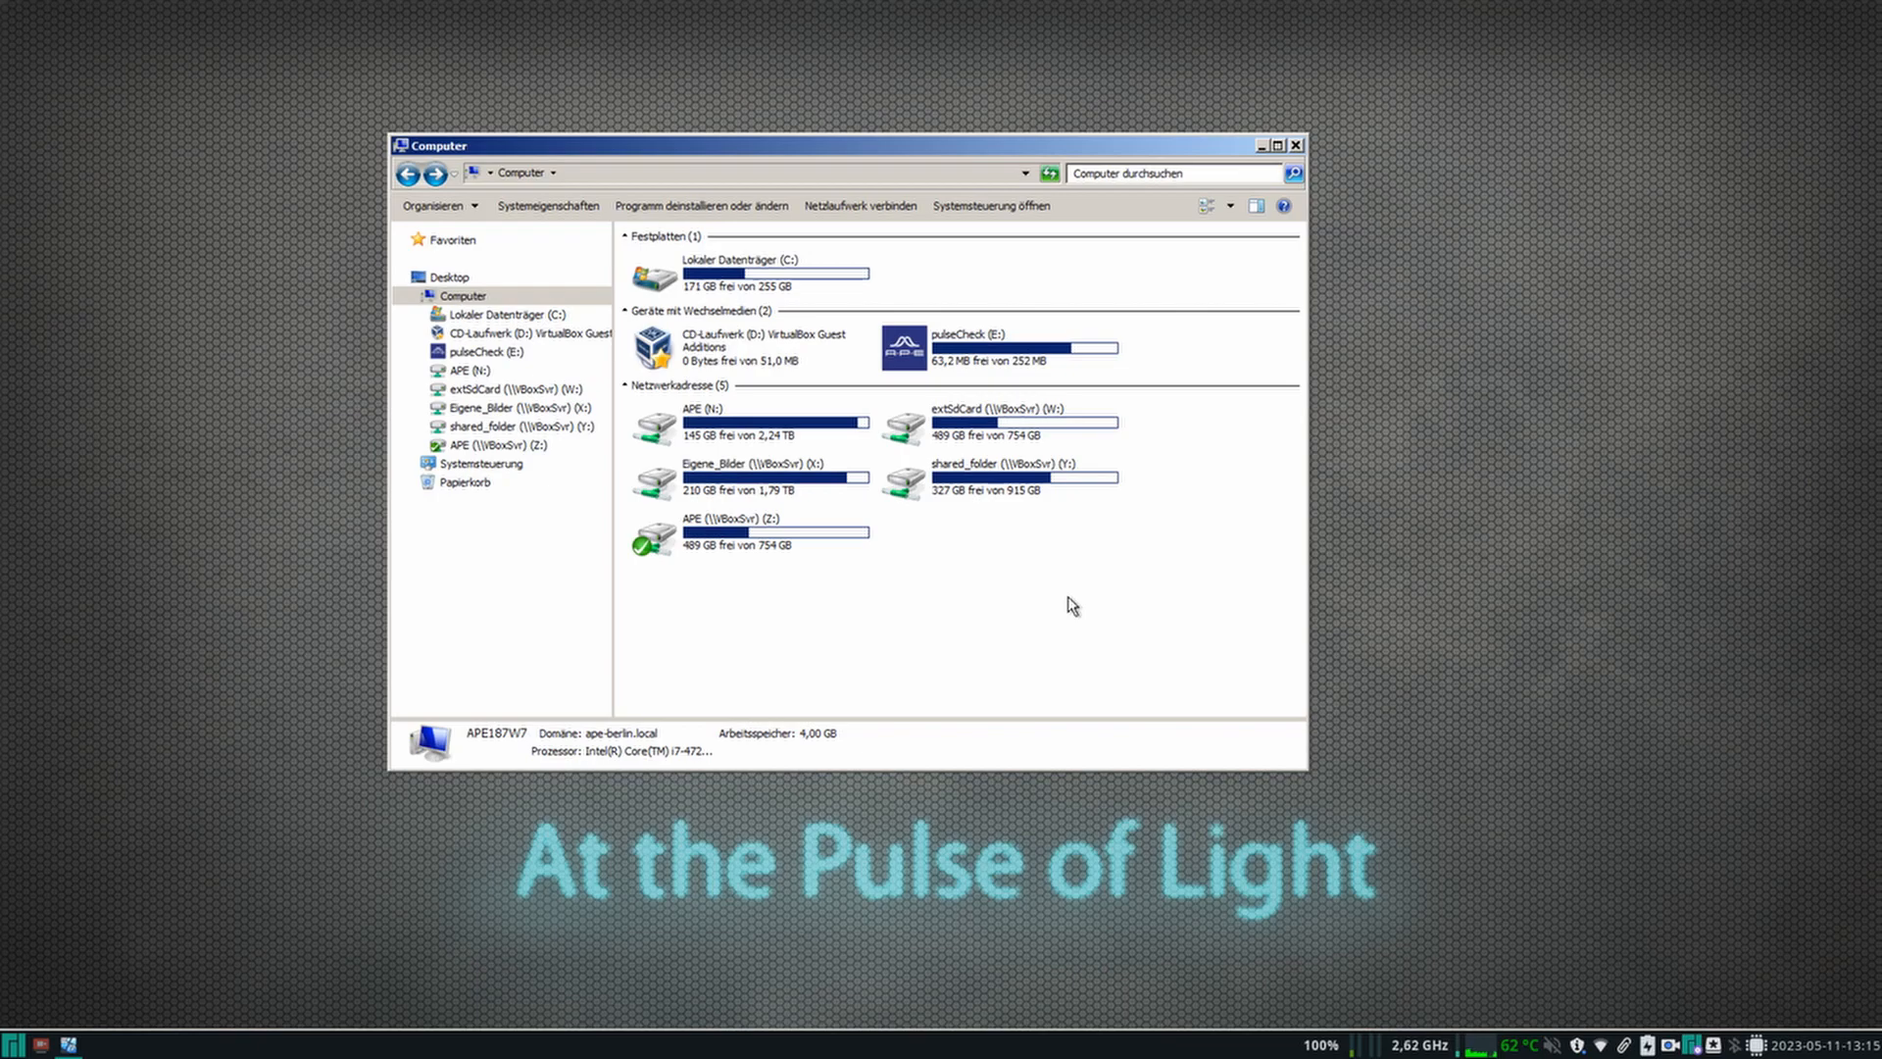
double_click(902, 346)
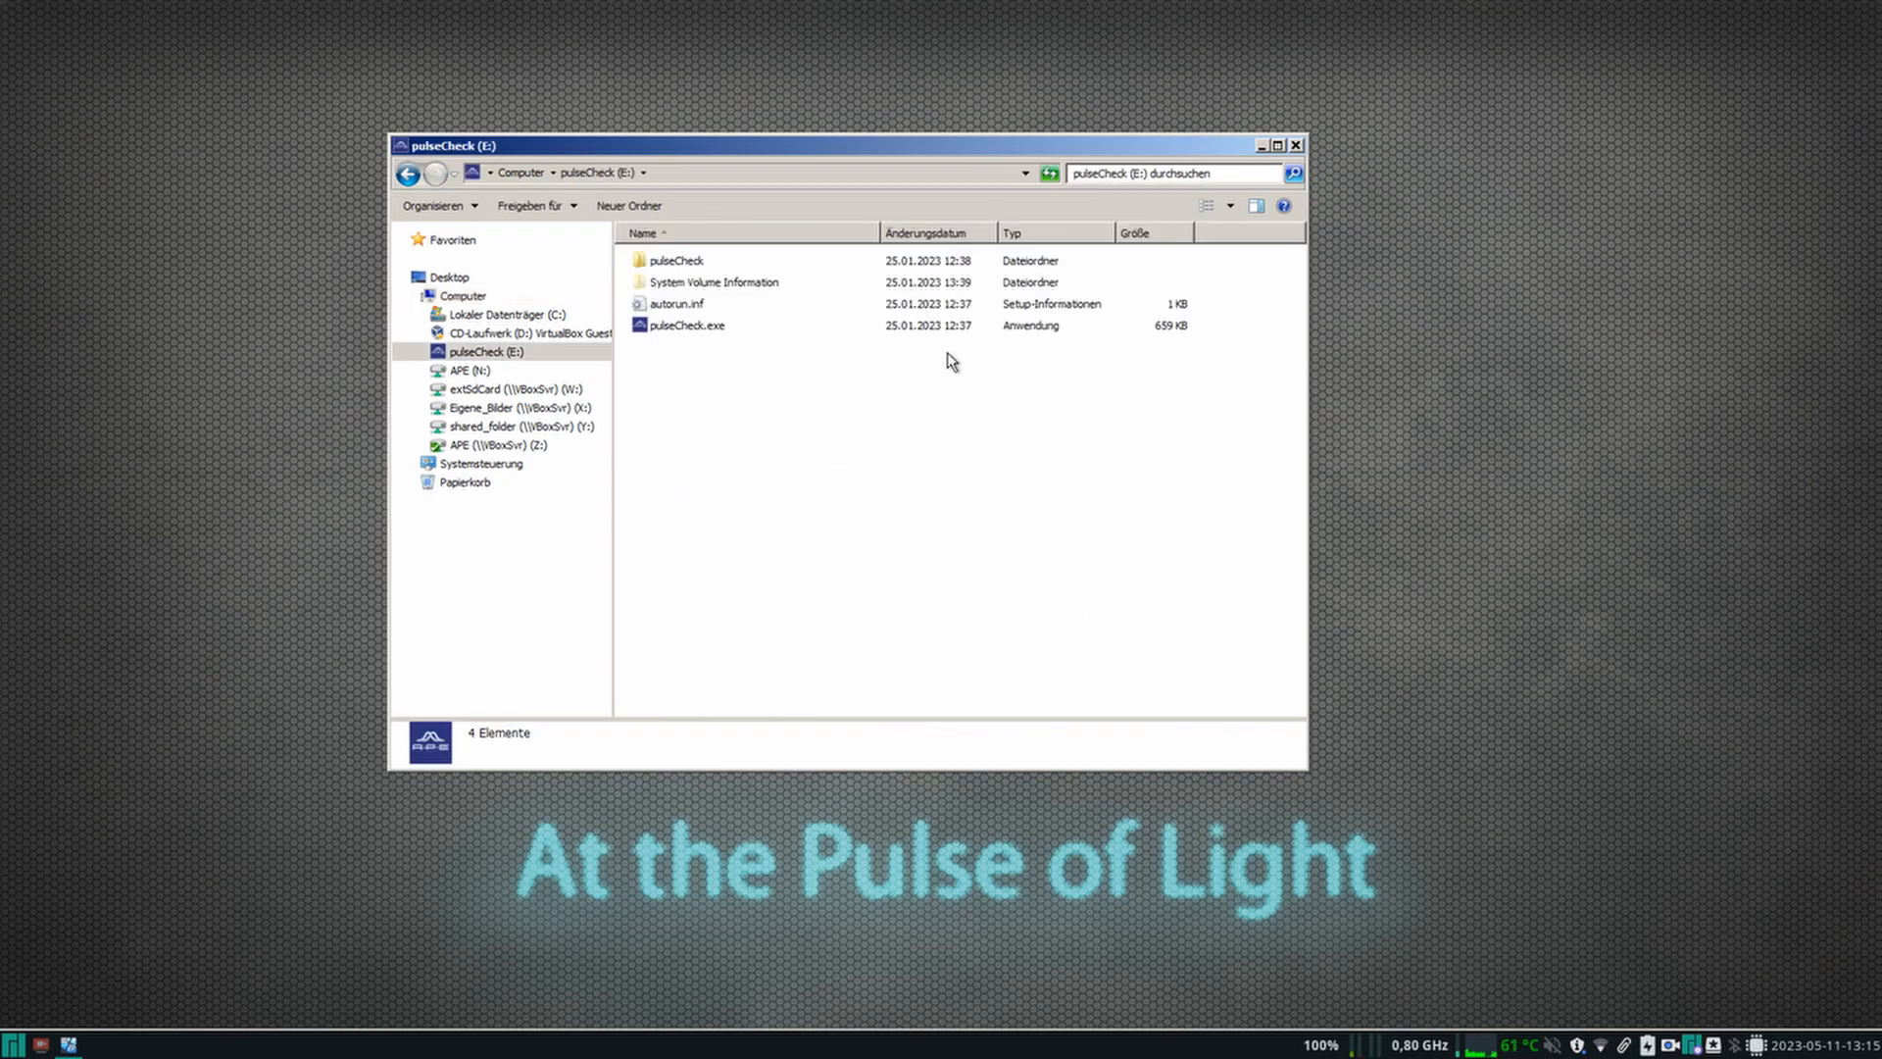
click(685, 325)
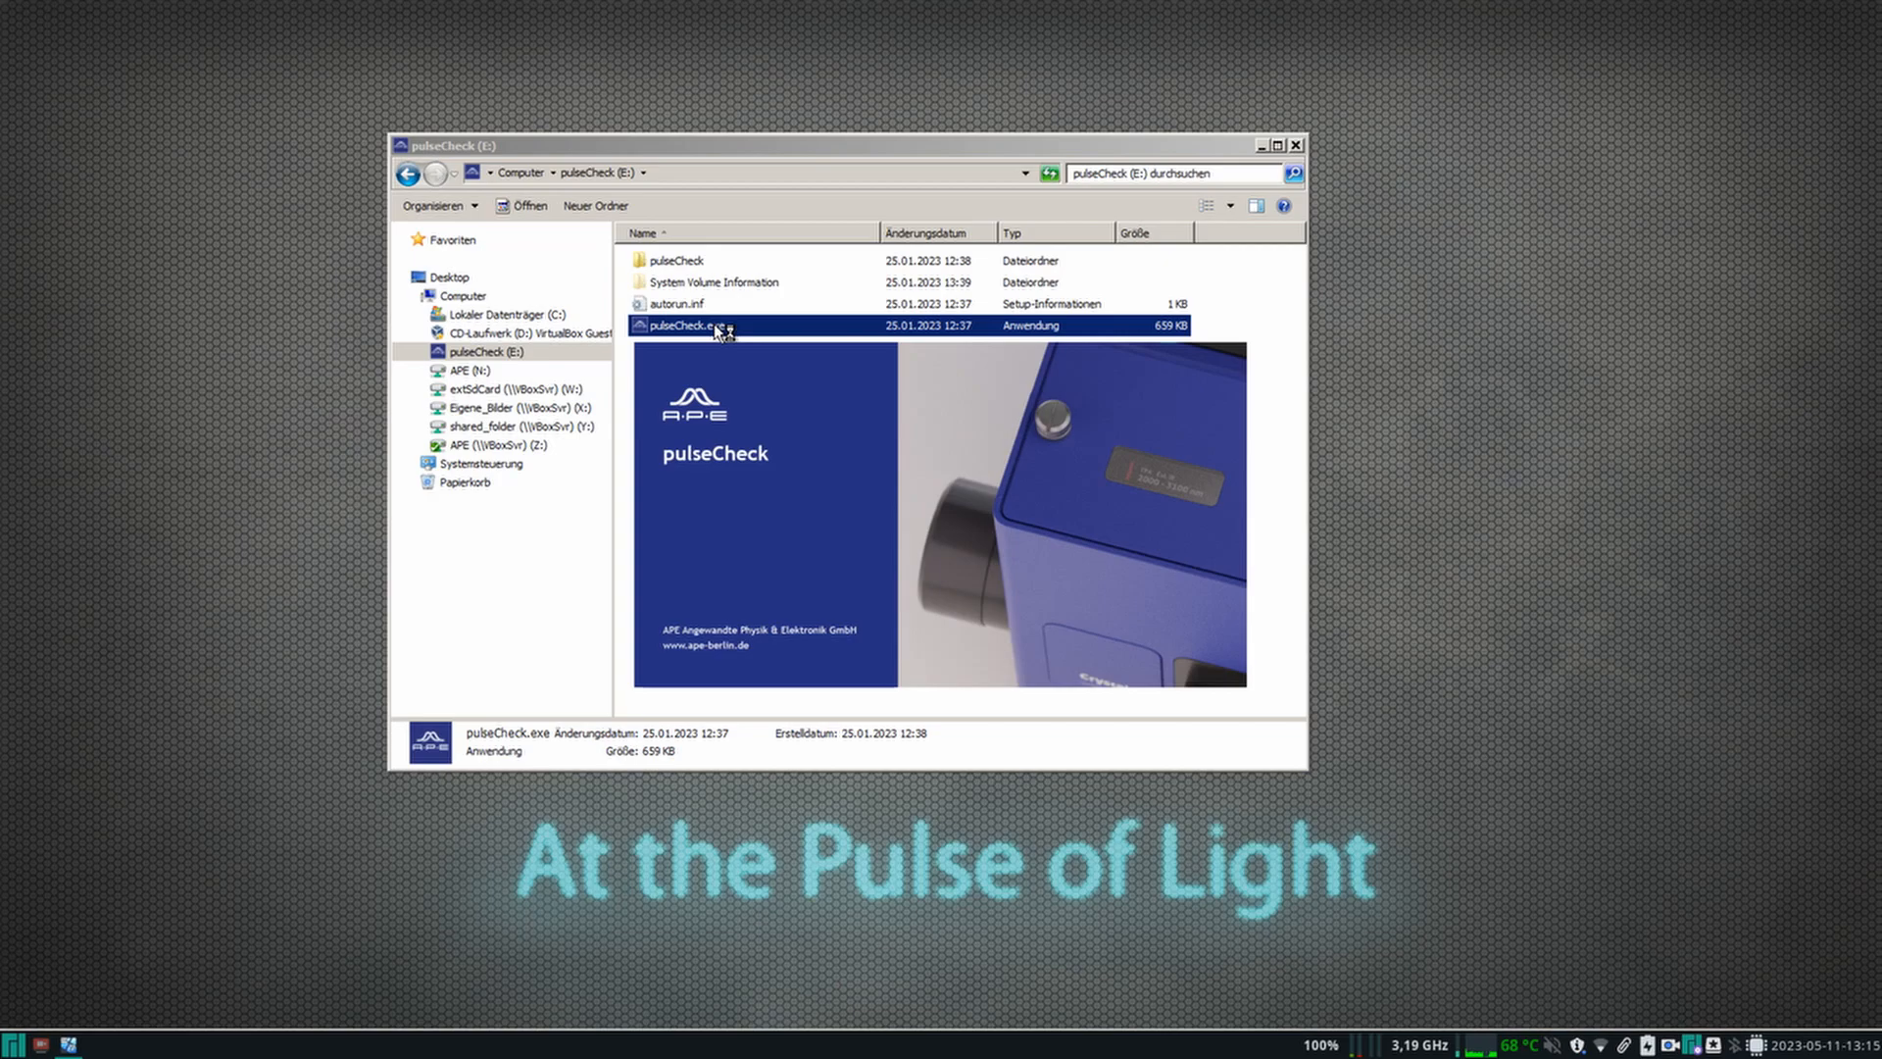
double_click(680, 326)
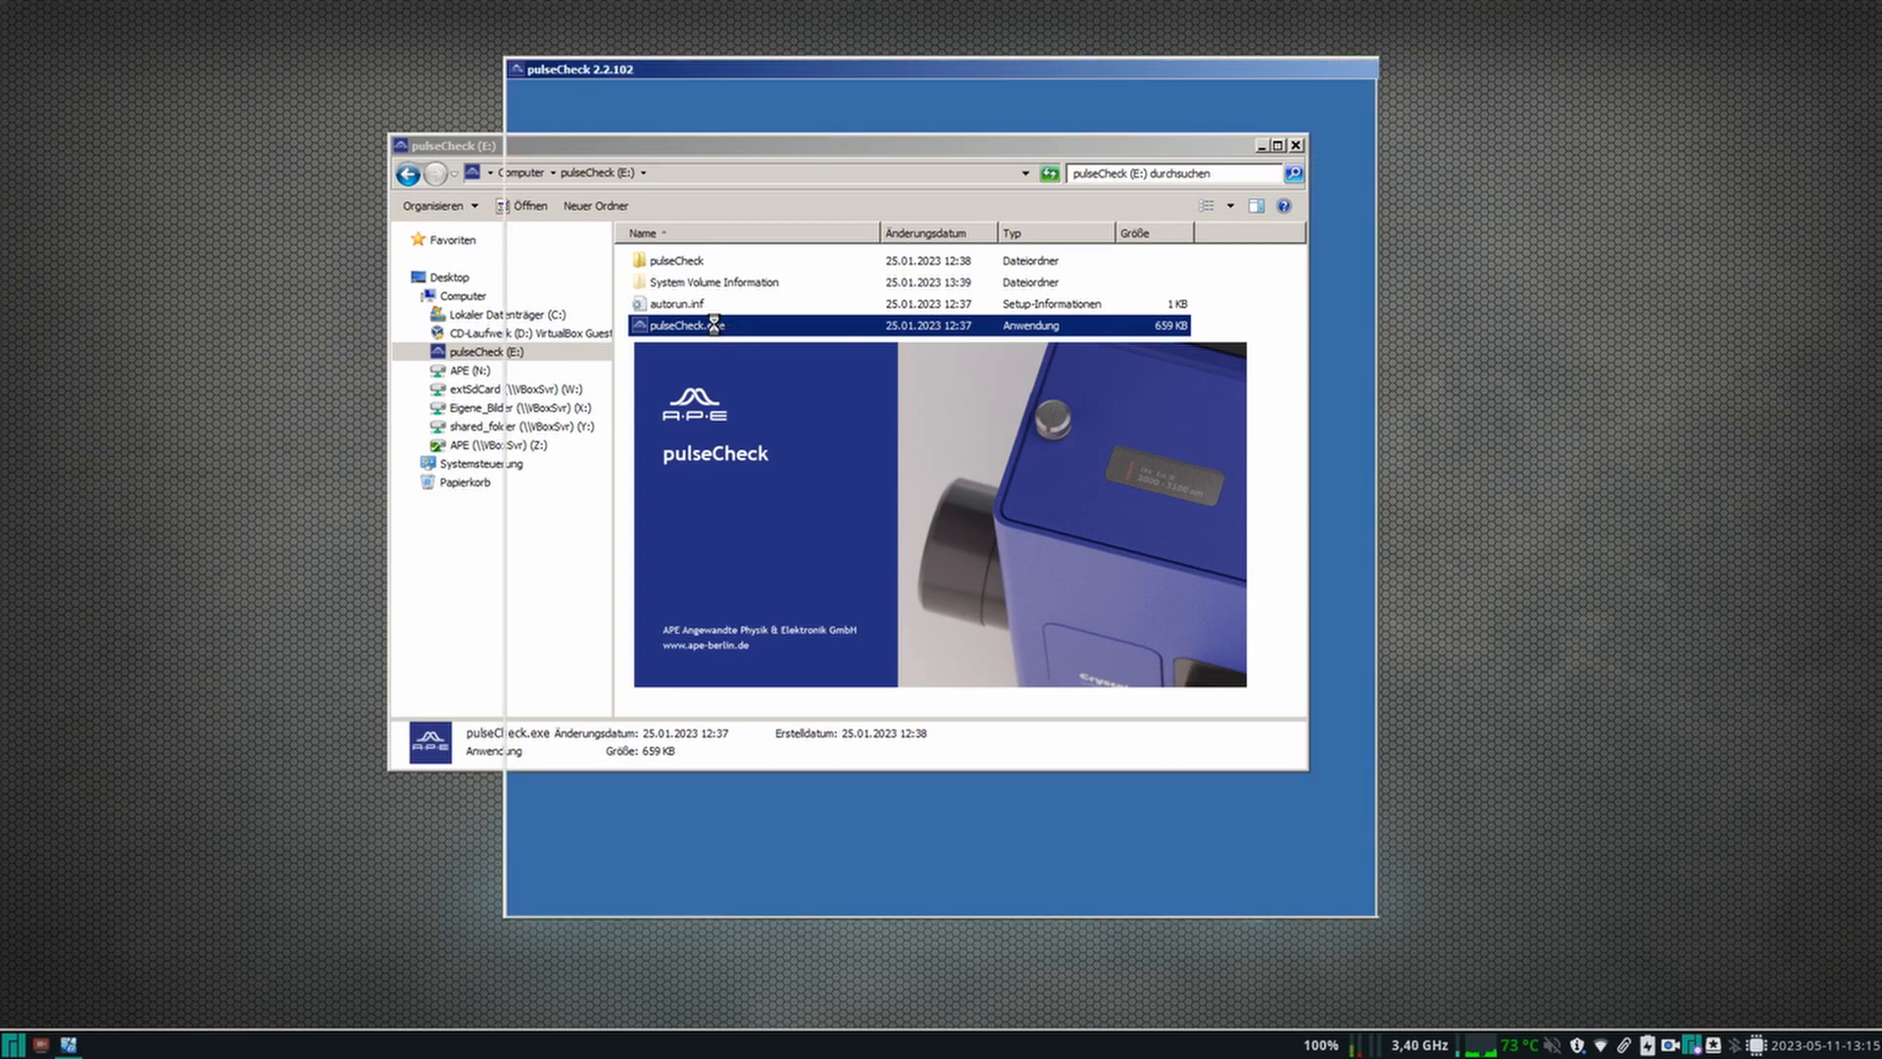
double_click(679, 325)
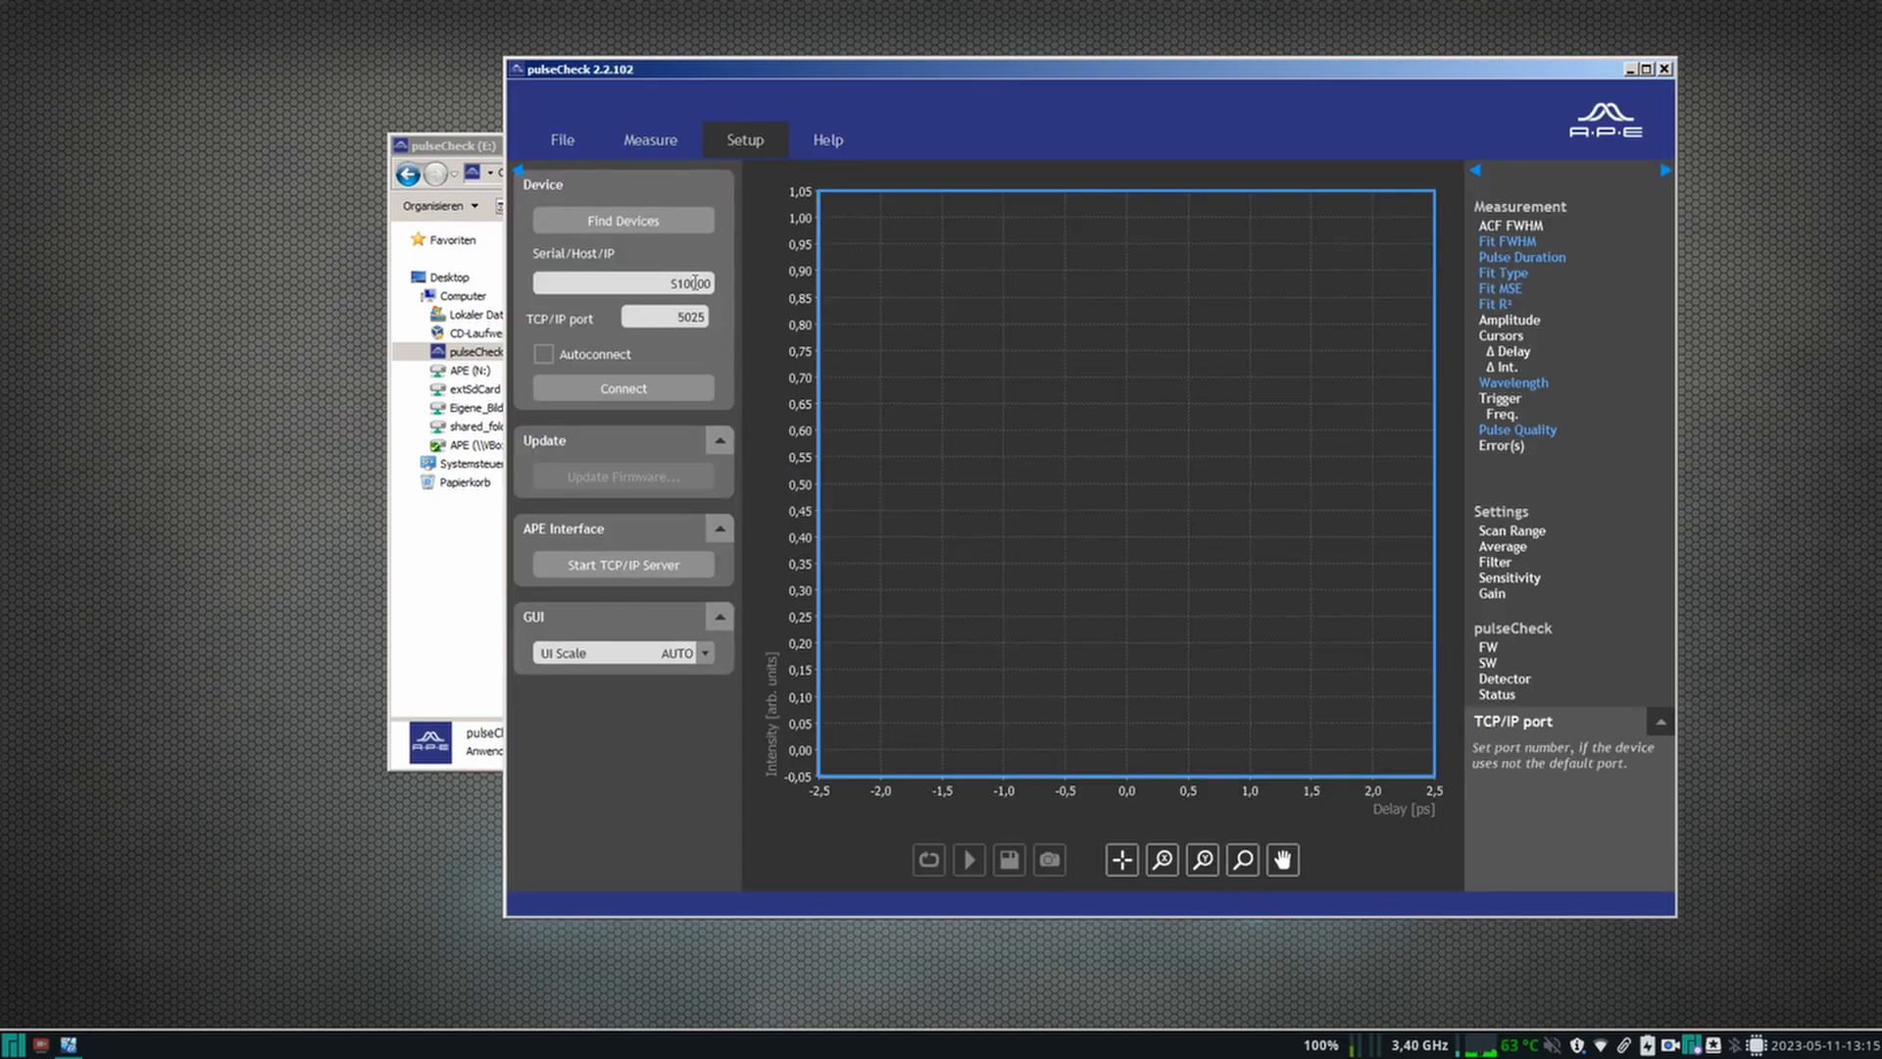
Step: Find devices and connect to the pulseCheck 50 S10000
click(621, 220)
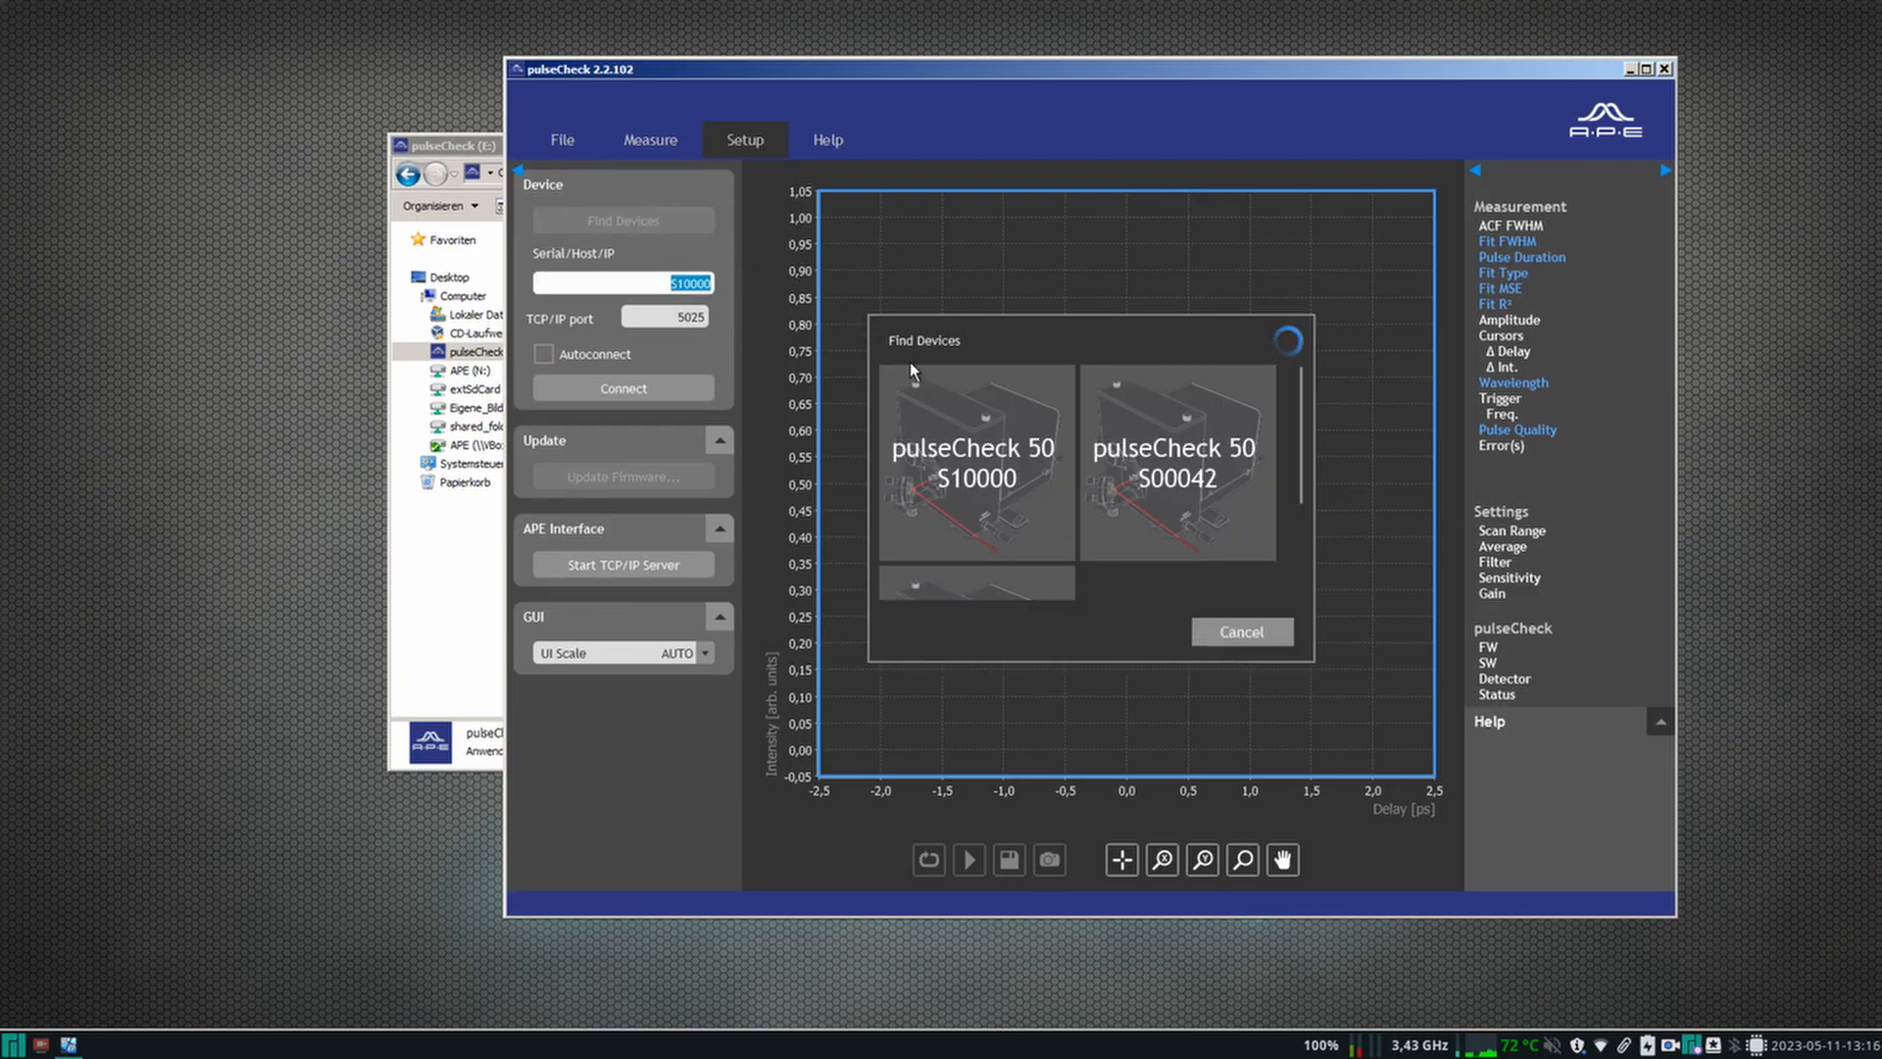
click(972, 461)
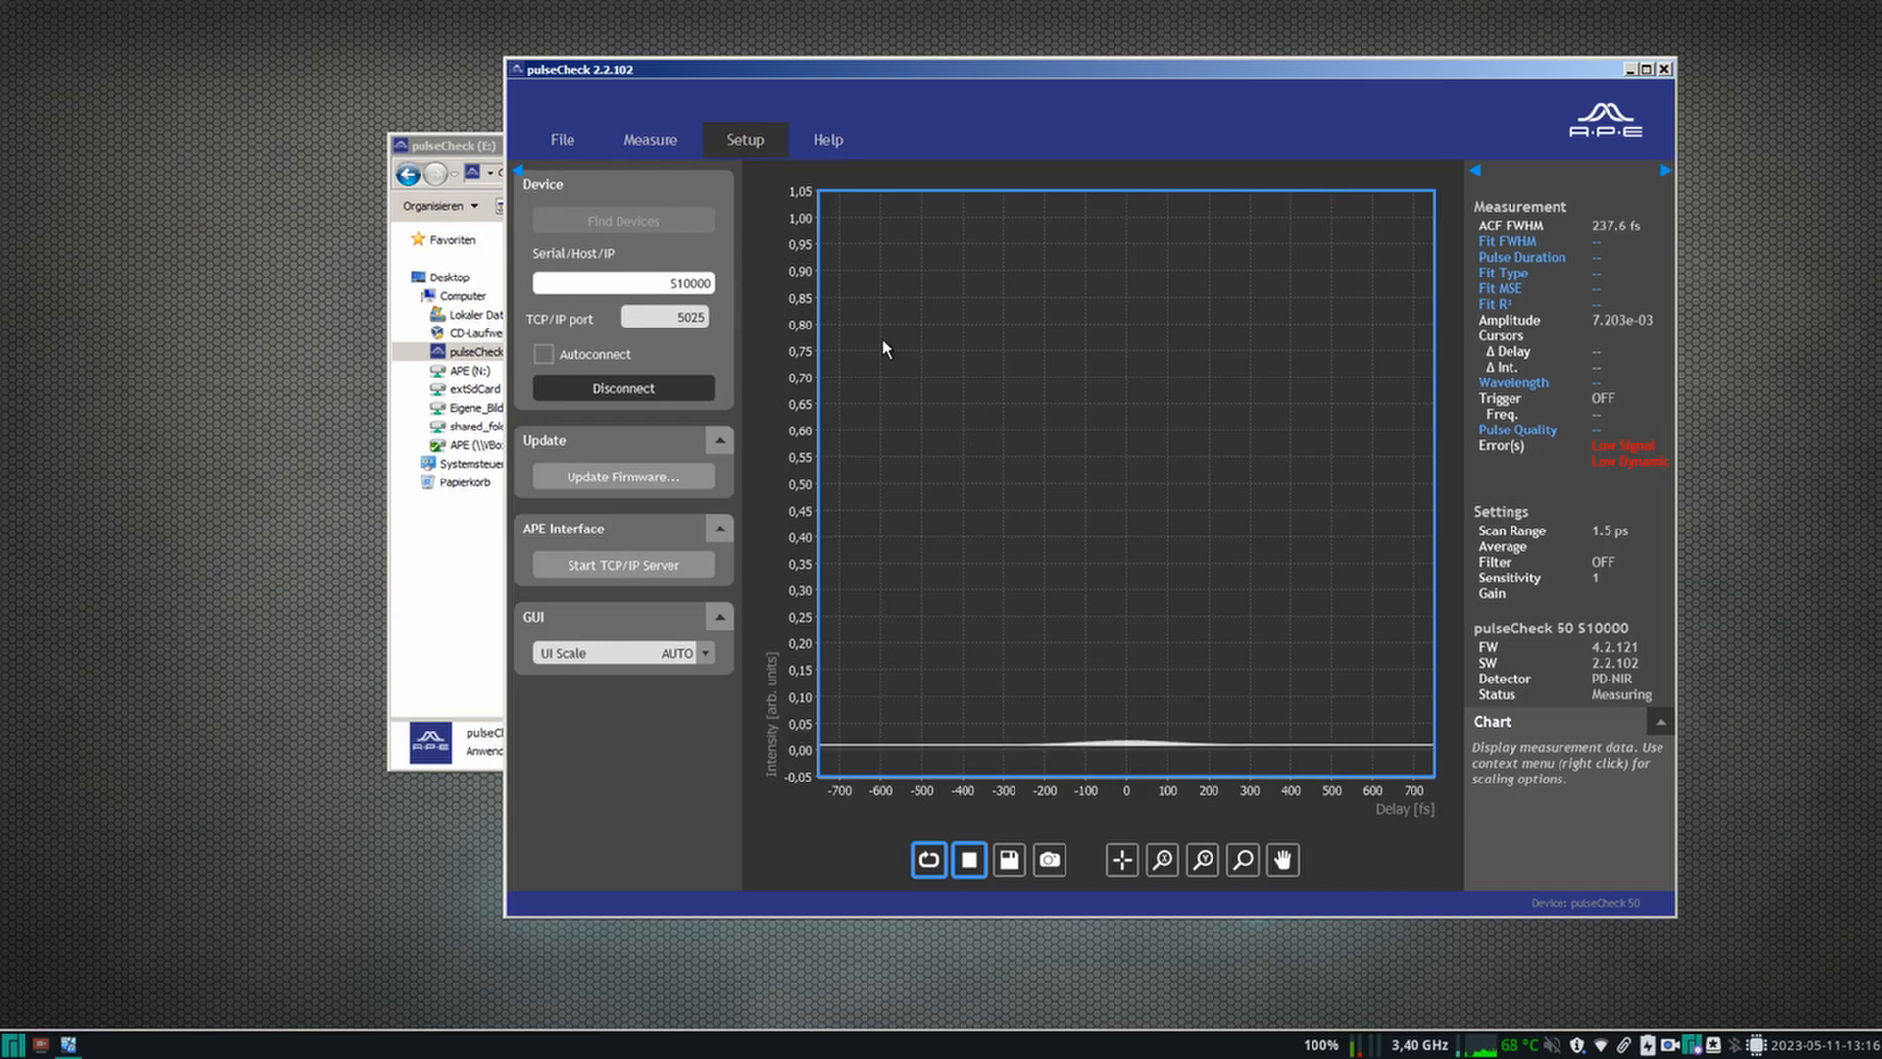
click(651, 139)
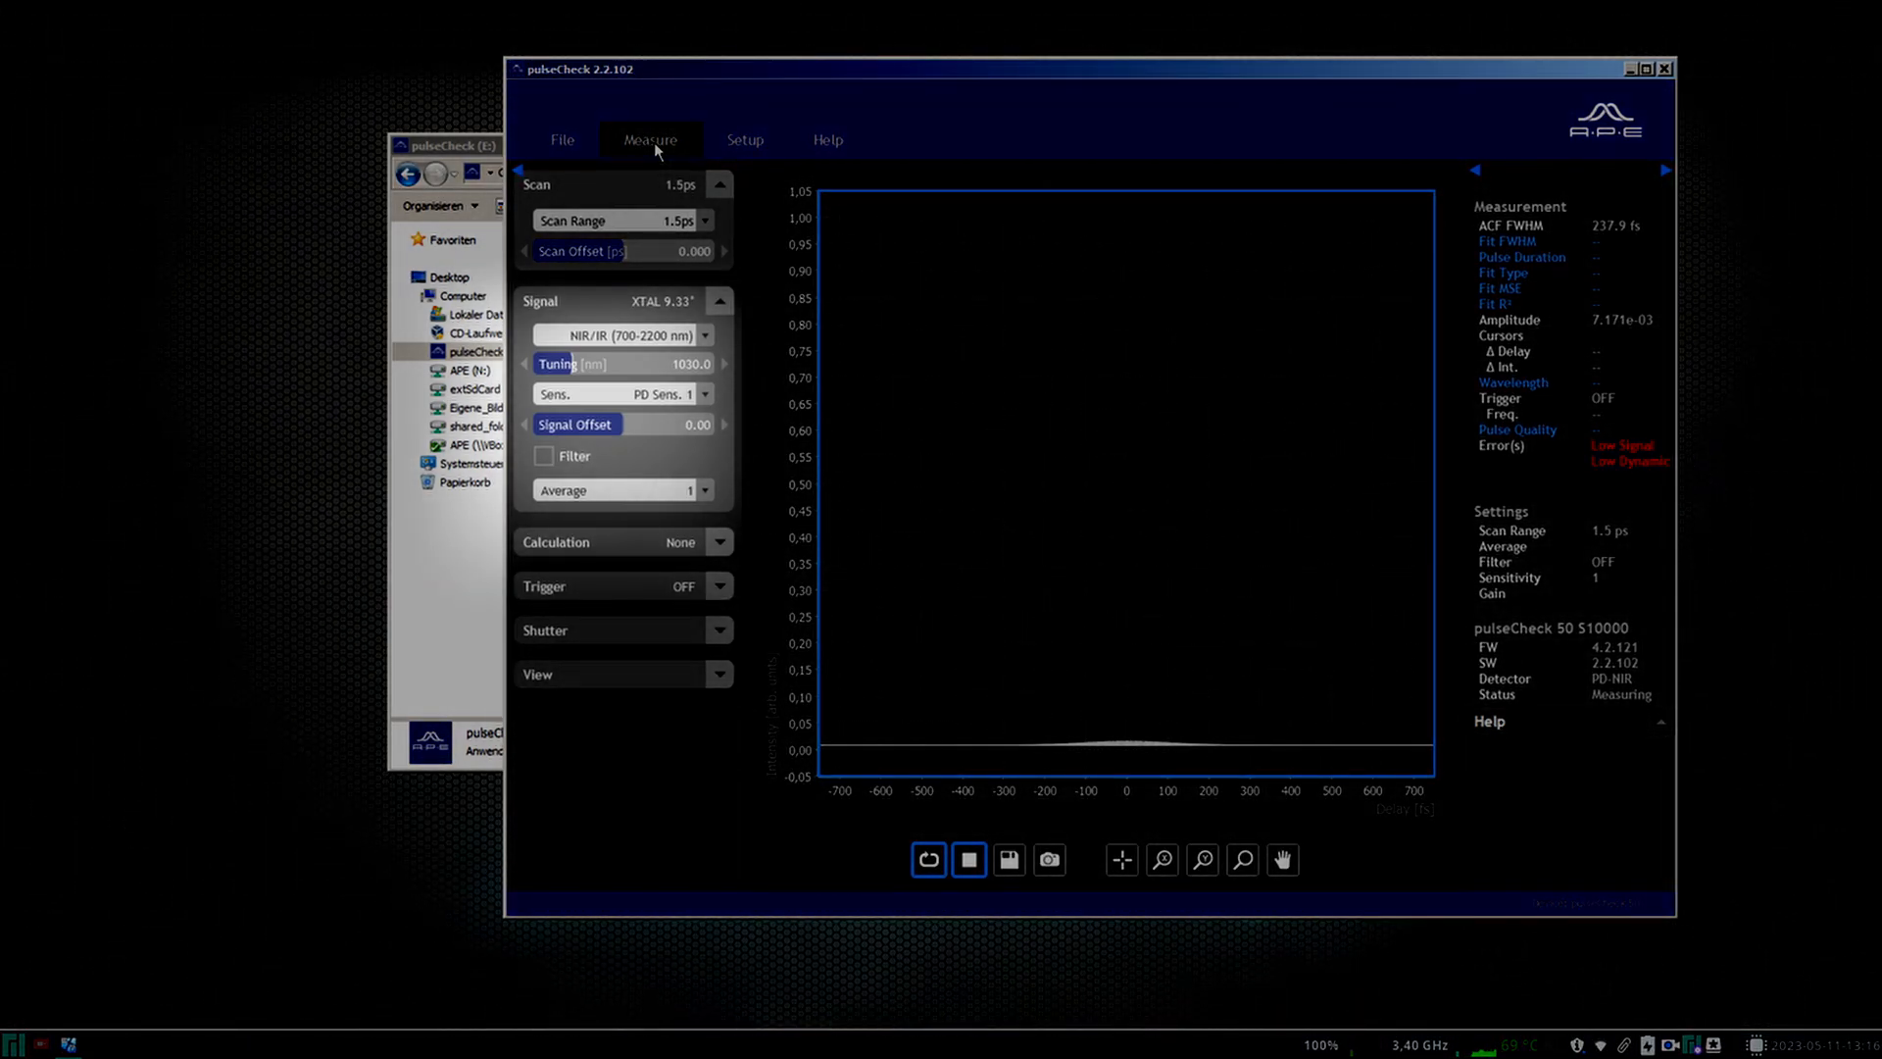
mouse_move(675, 364)
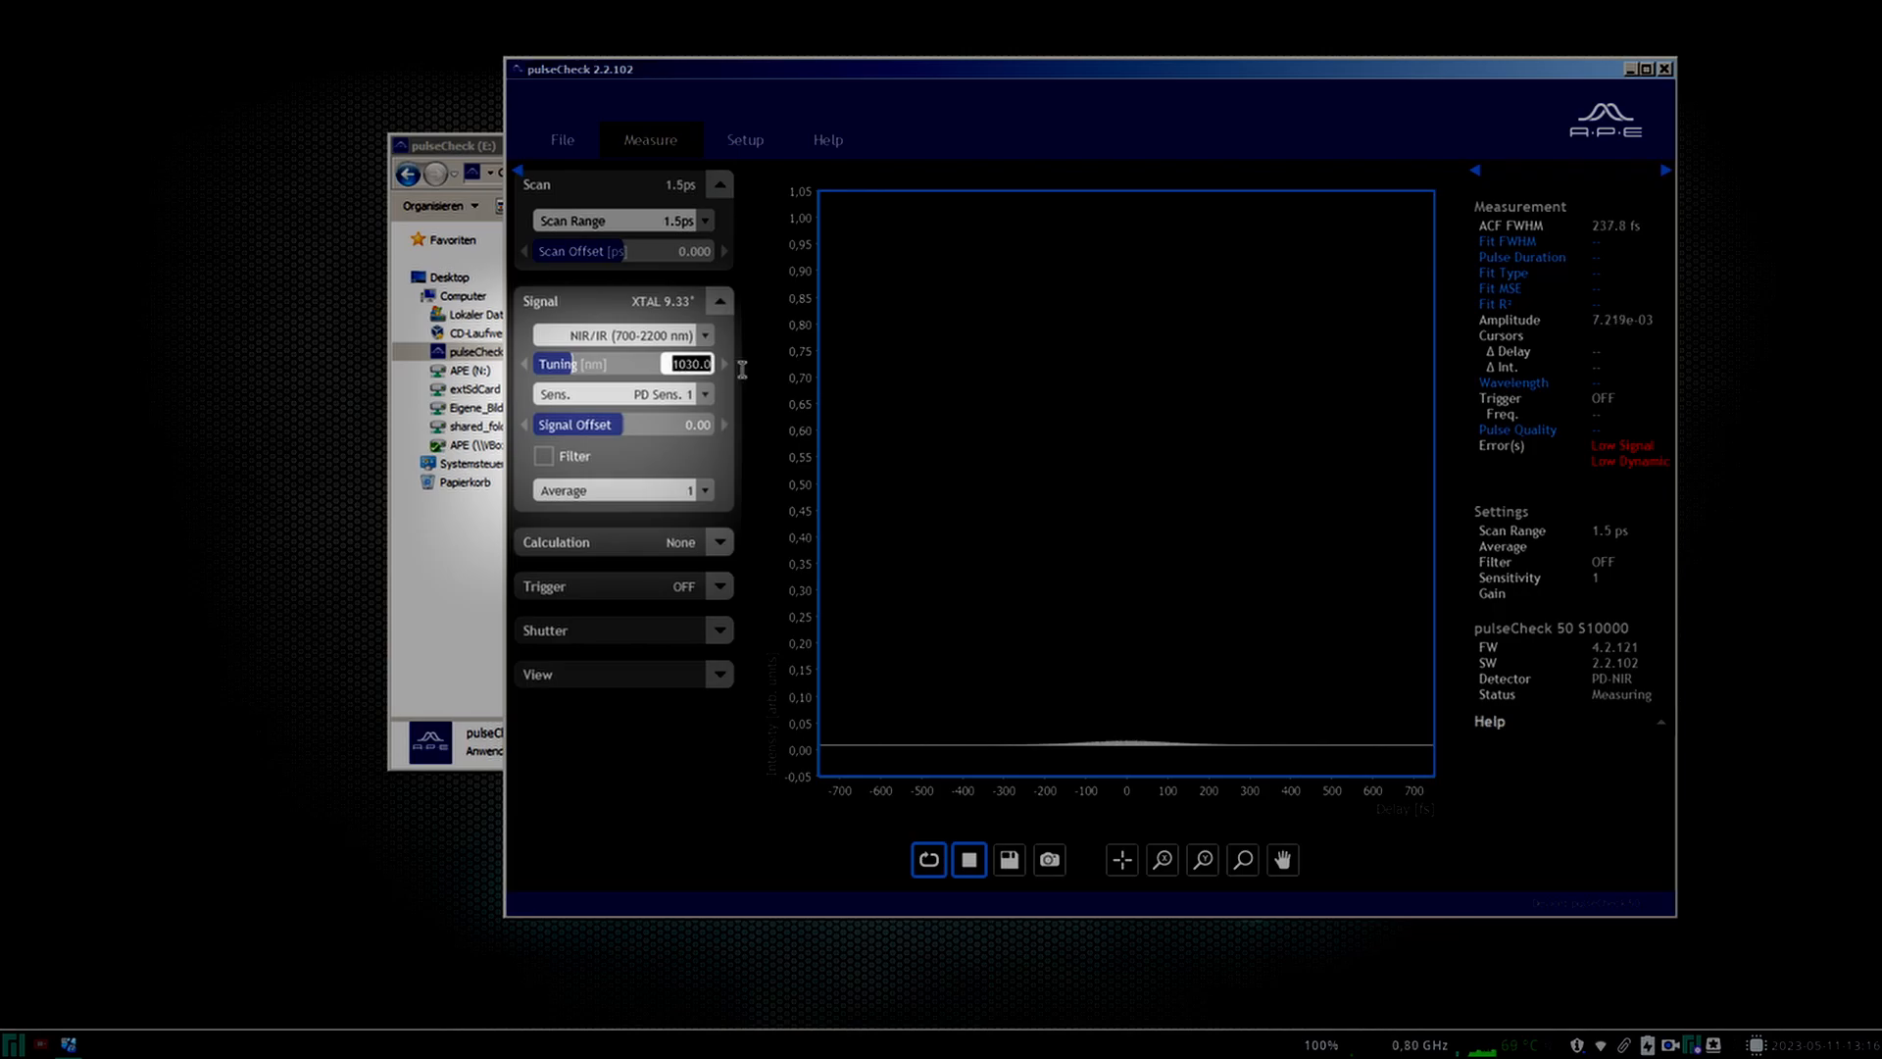
Step: Set the Tuning field to 800 nm
text(800)
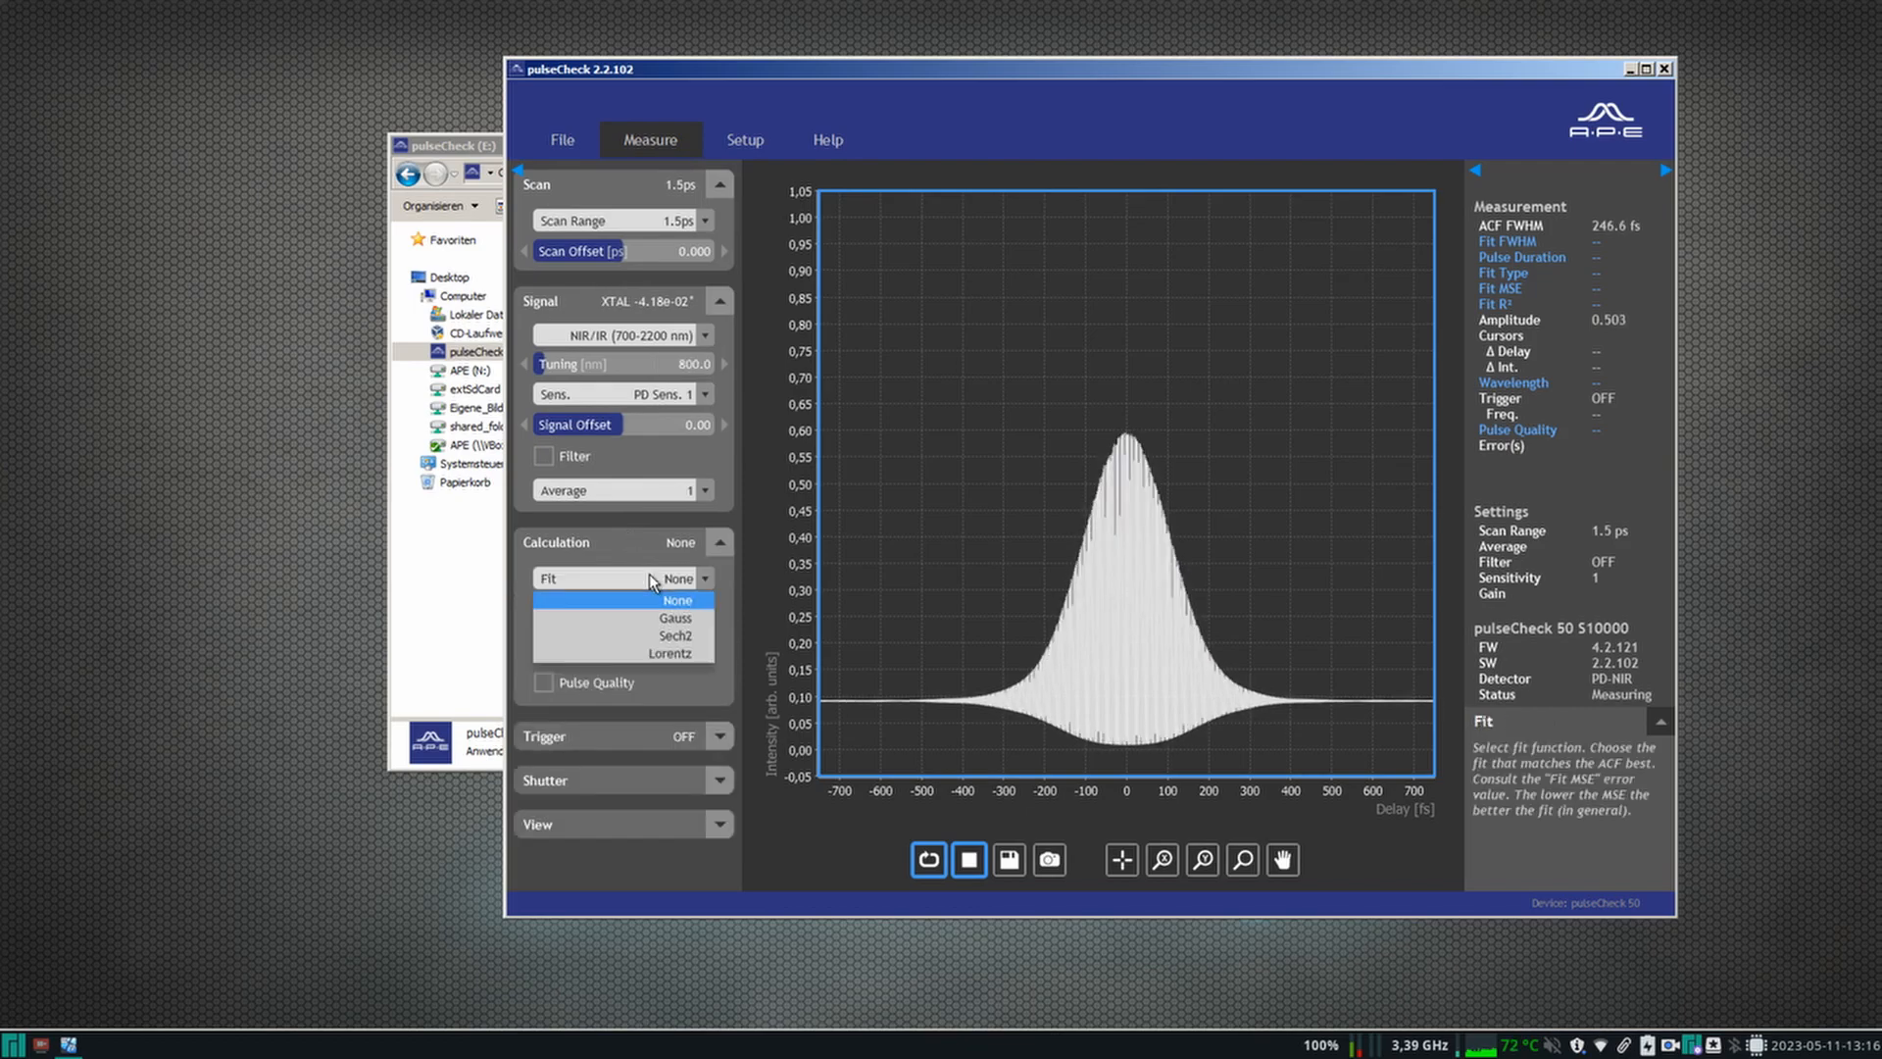
Step: Choose Gauss in the Calculation section's Fit dropdown
click(674, 617)
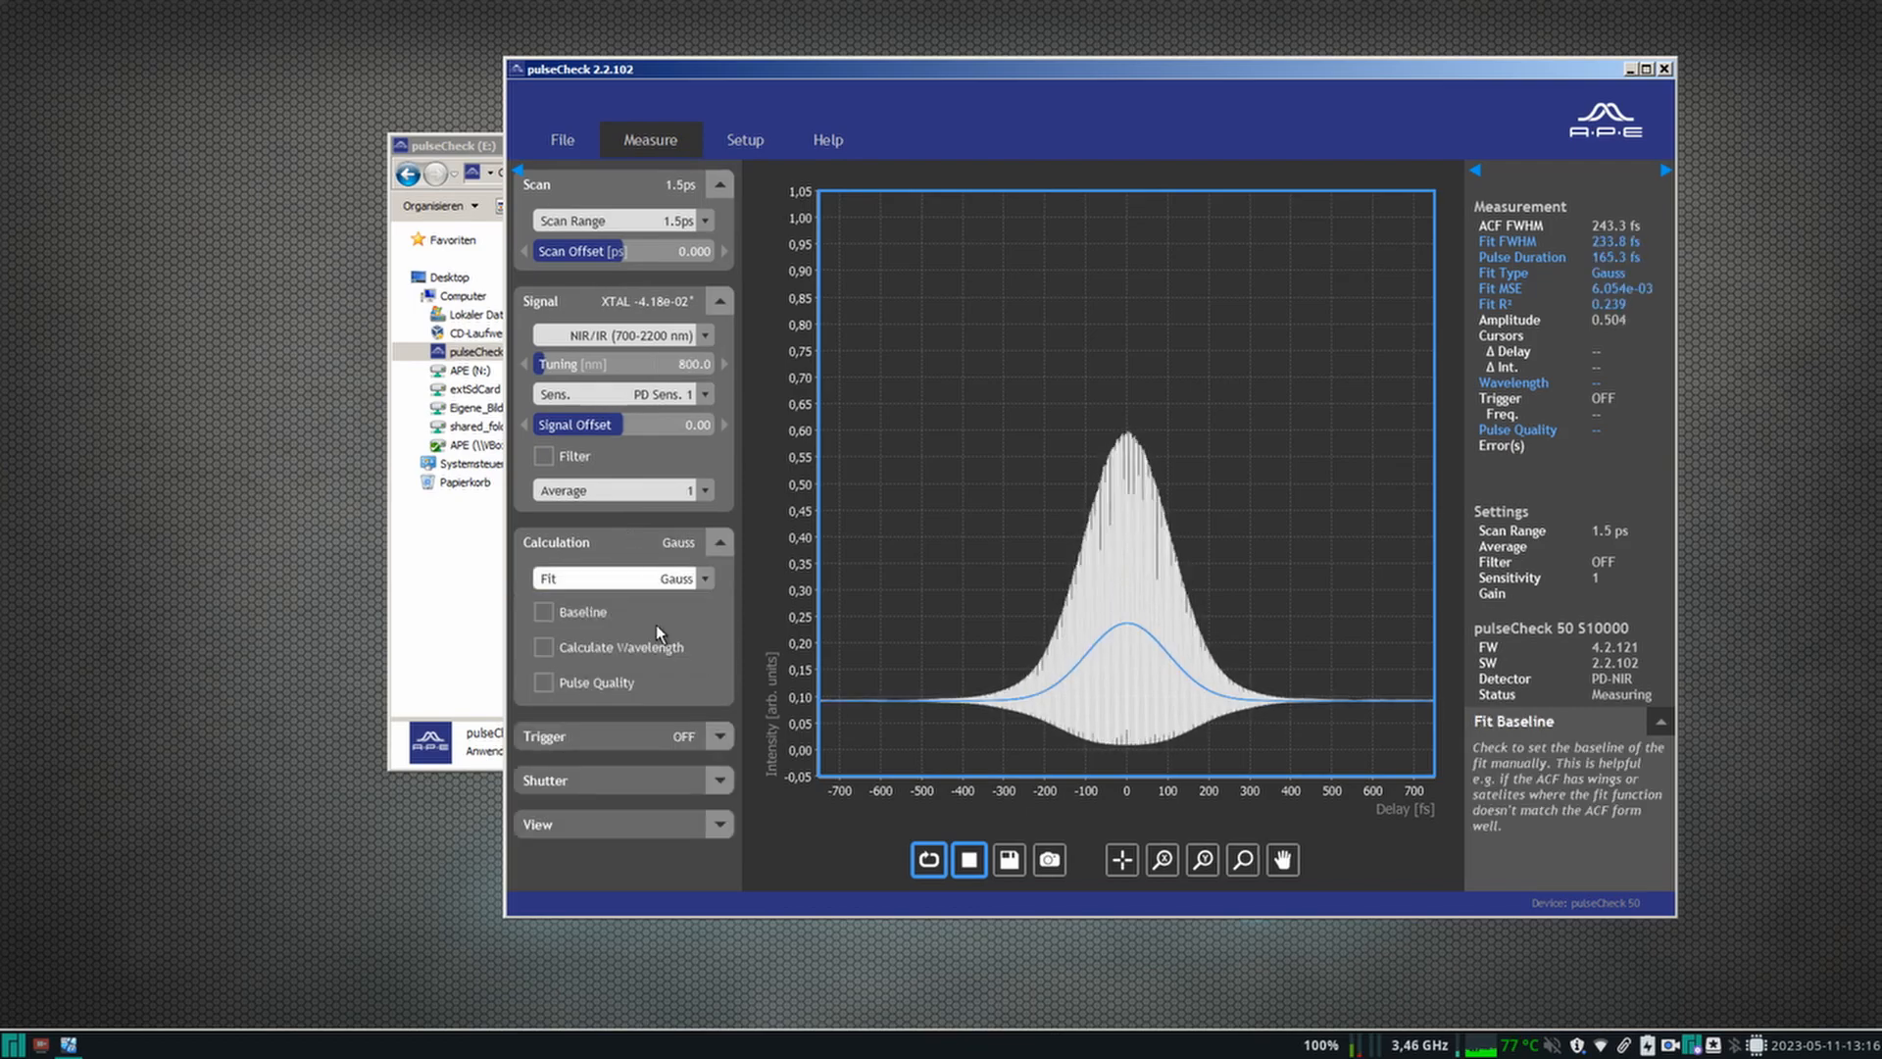